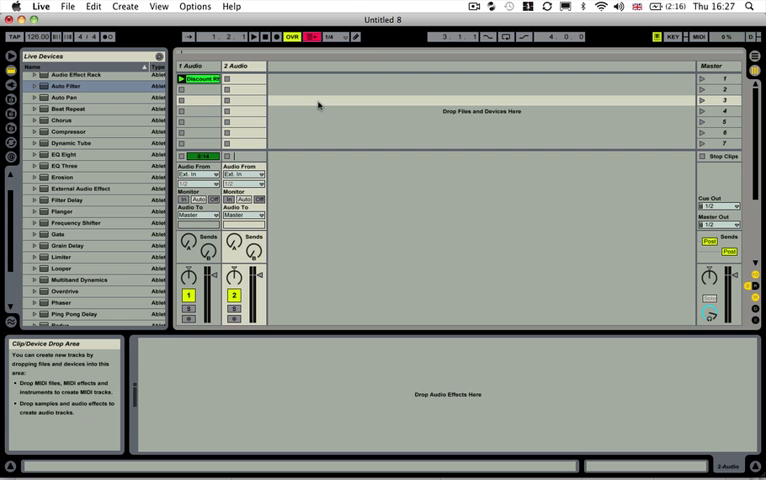
# Select the Discount Rhinos song clip and start renaming track 1 to Song
pyautogui.click(190, 78)
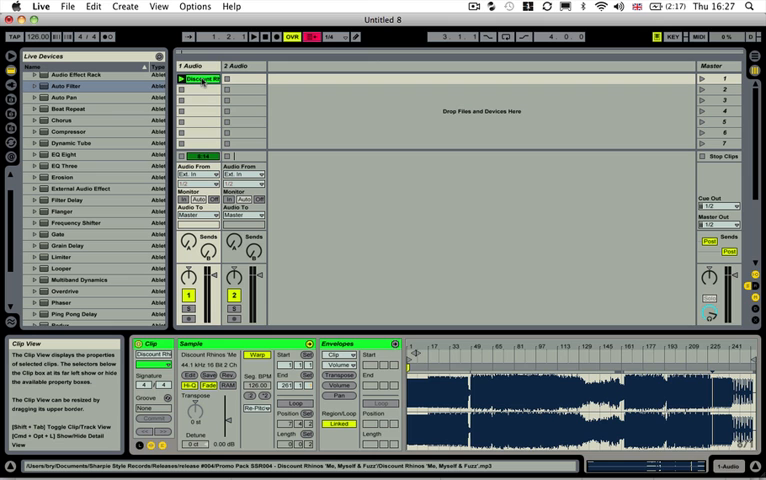
pyautogui.click(188, 77)
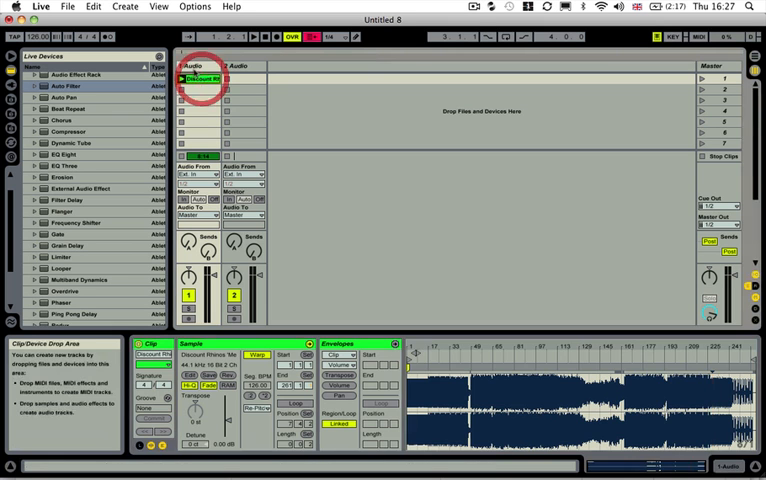
pyautogui.click(195, 66)
pyautogui.write('FX')
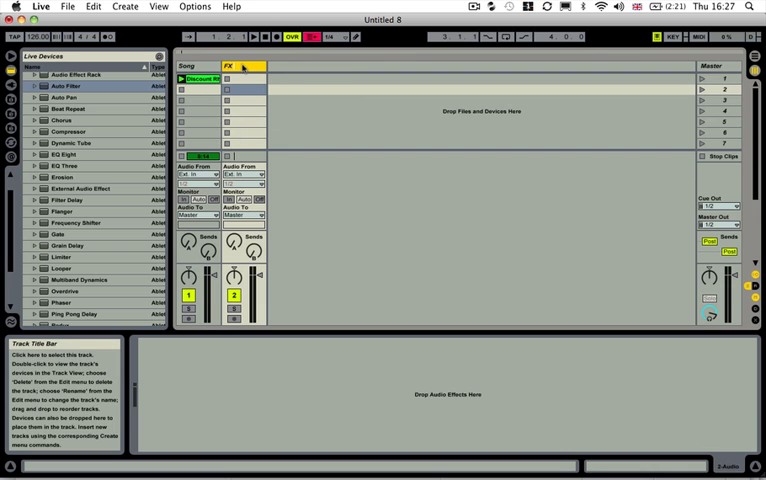
# Name track 2 FX Chain and toggle the tracks' input/output routing back into view
pyautogui.click(240, 65)
pyautogui.write(' Chain')
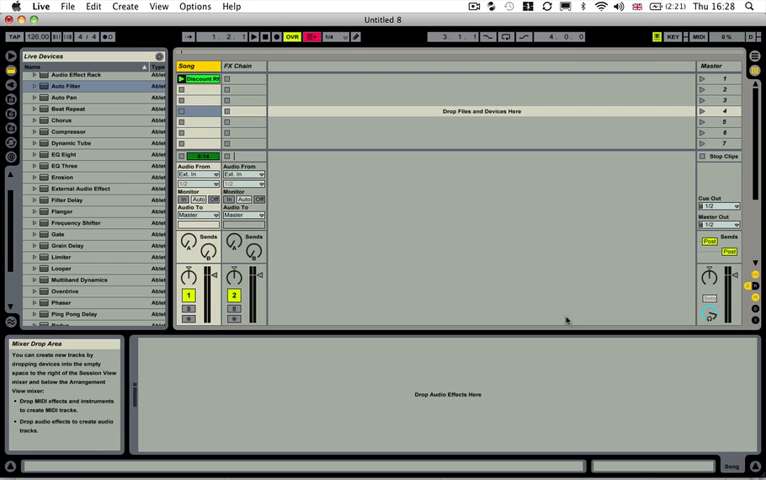
pyautogui.click(755, 280)
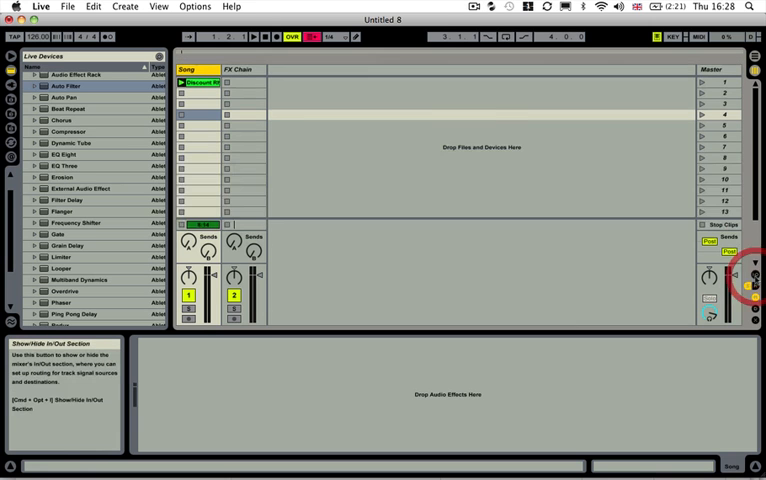
pyautogui.click(754, 272)
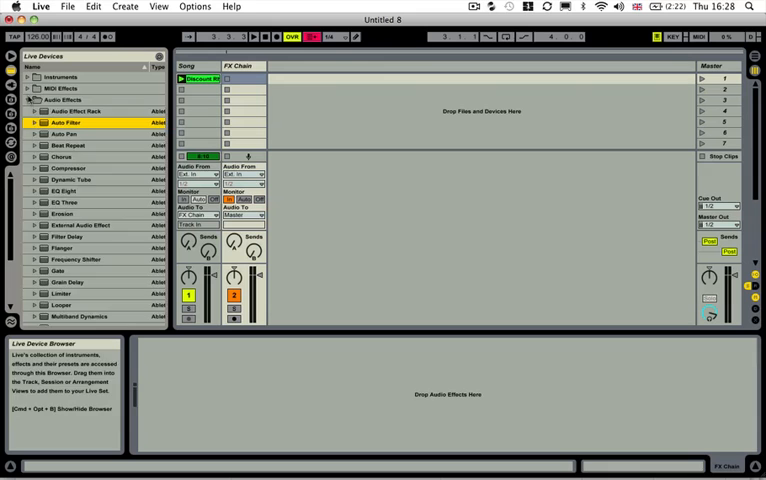
# Drag an Audio Effect Rack from Live Devices onto the FX Chain track
pyautogui.click(65, 99)
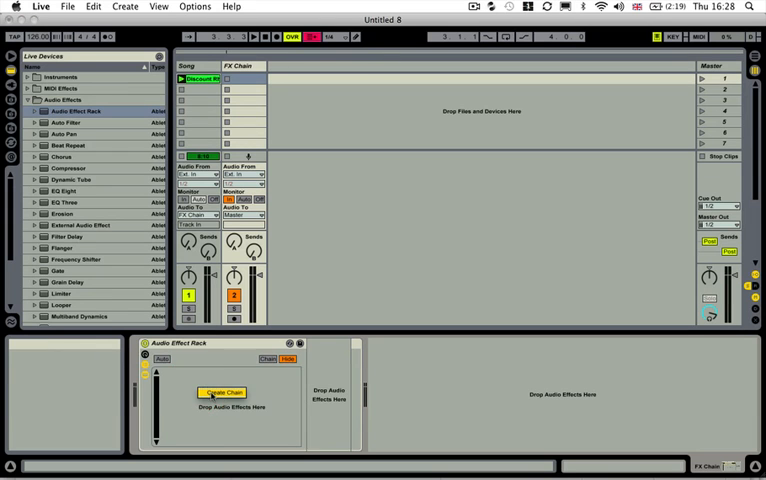
# Create four rack chains and name them Dry, Delay, Redux and Phaser
pyautogui.click(223, 391)
pyautogui.write('Dry')
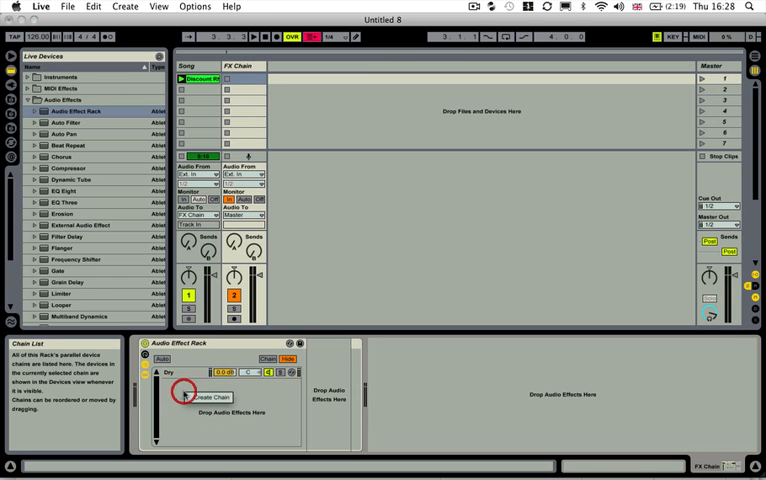
pyautogui.click(210, 397)
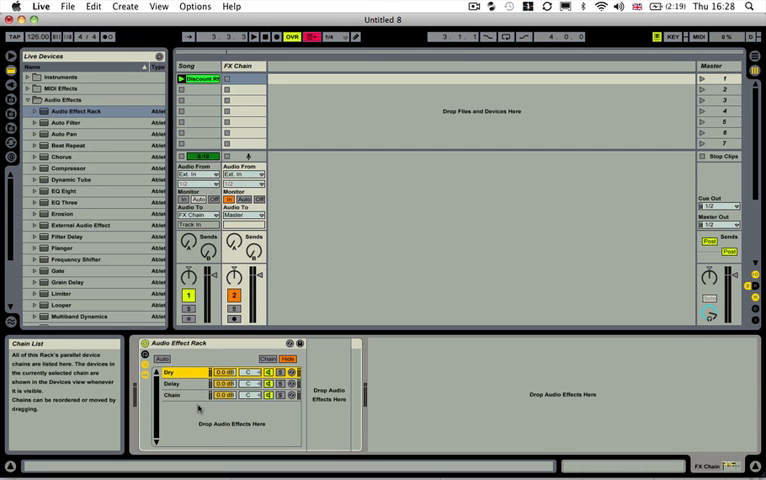
pyautogui.click(170, 394)
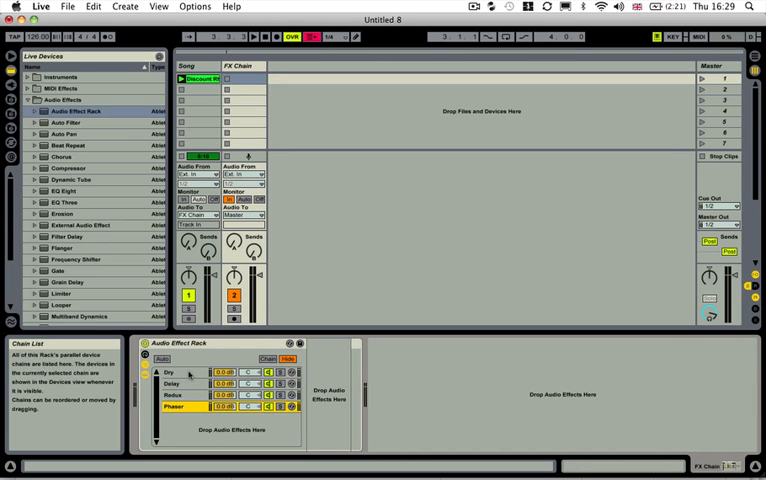
# Select the Dry chain and expand the Filter Delay presets in the browser
pyautogui.click(170, 372)
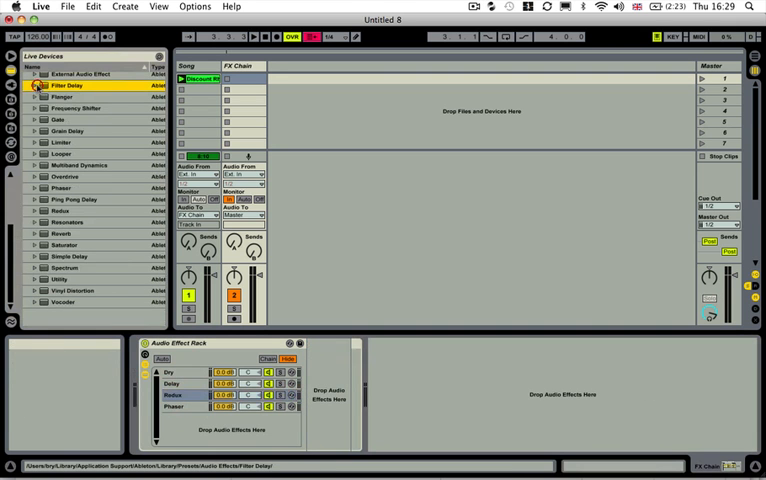
pyautogui.click(33, 211)
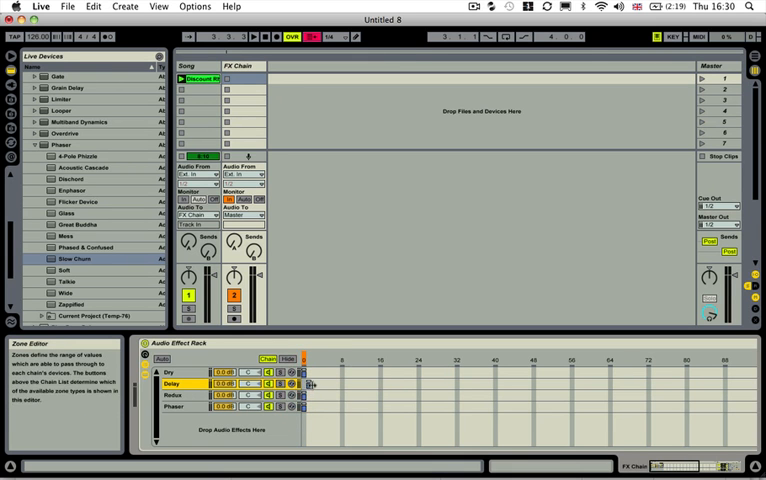
pyautogui.moveTo(312, 385)
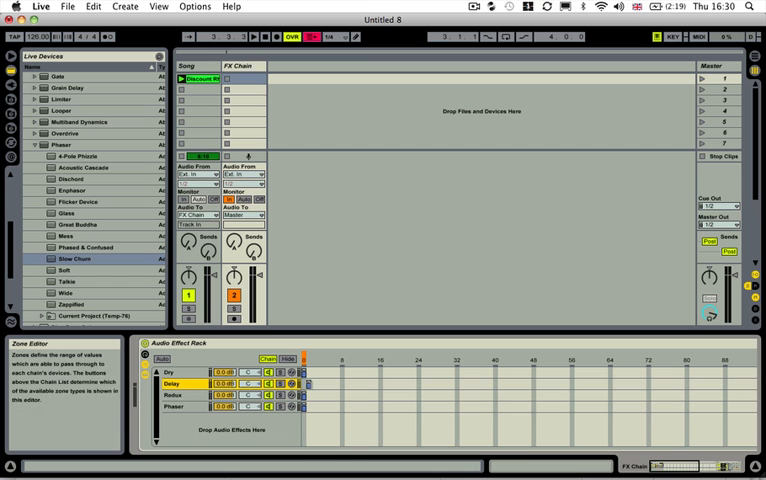
# Select the Phaser chain and move its selector zone to value 3
pyautogui.click(172, 394)
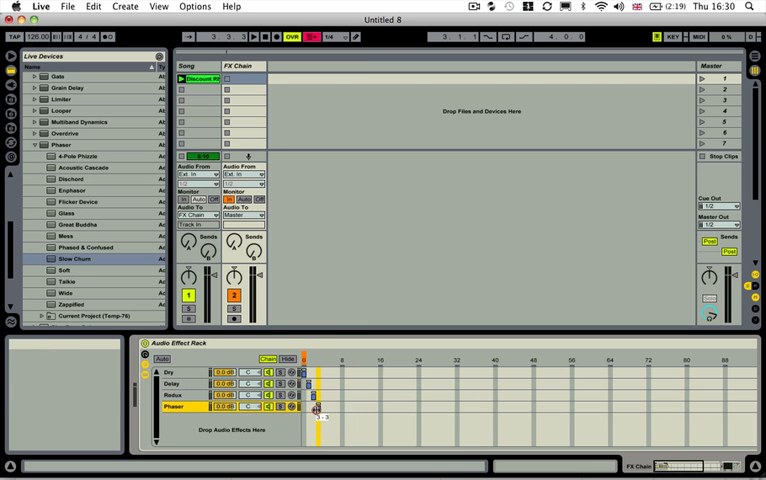
pyautogui.click(315, 412)
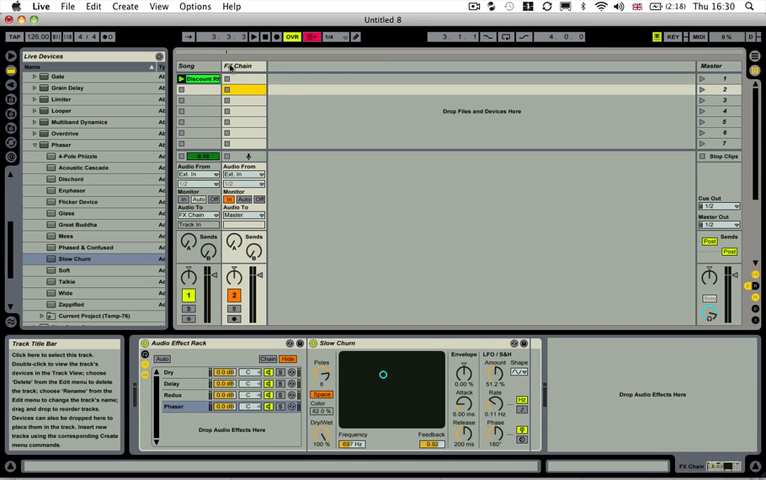
pyautogui.moveTo(225, 118)
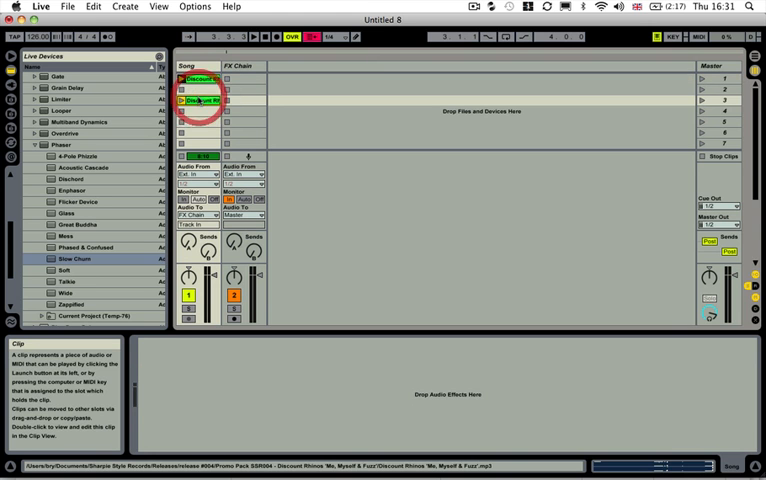
# Open the copied Discount Rhinos clip for cropping into a short loop
pyautogui.doubleClick(196, 100)
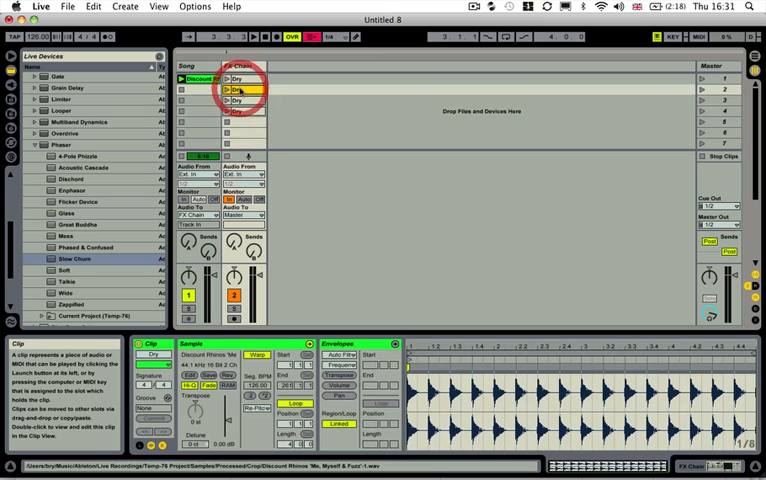
# Select the second Dry clip and rename it Delay
pyautogui.click(245, 90)
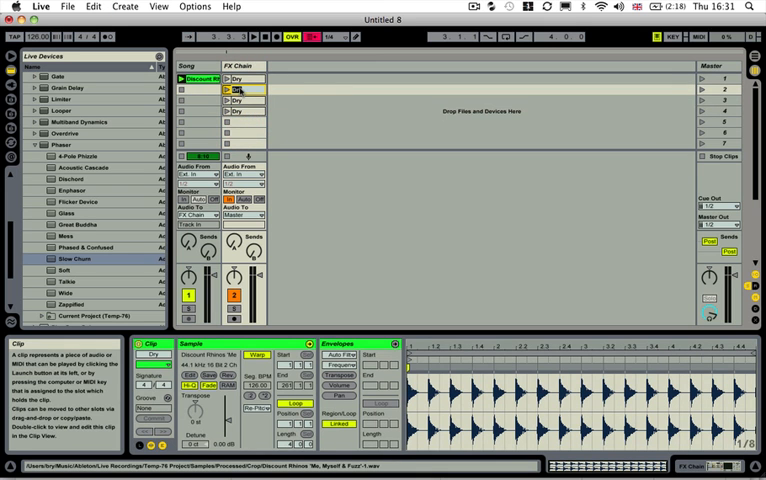
pyautogui.click(240, 90)
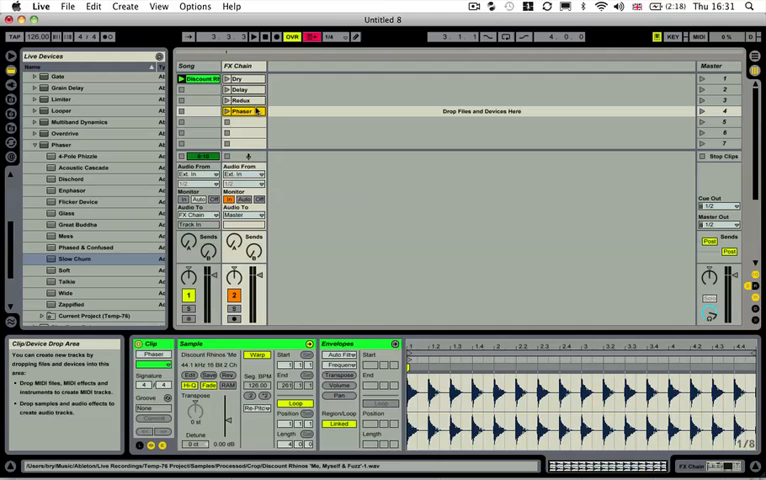
# Check the Delay and Redux clips' Chain Selector envelopes, then select the Phaser clip
pyautogui.click(240, 78)
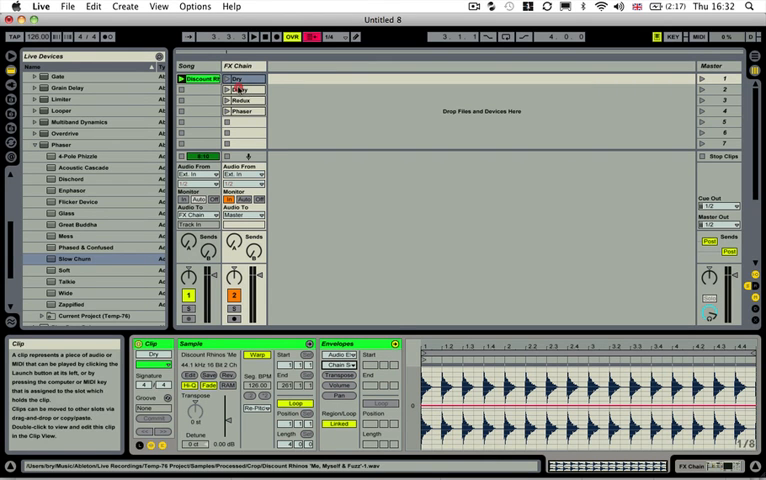
pyautogui.click(242, 89)
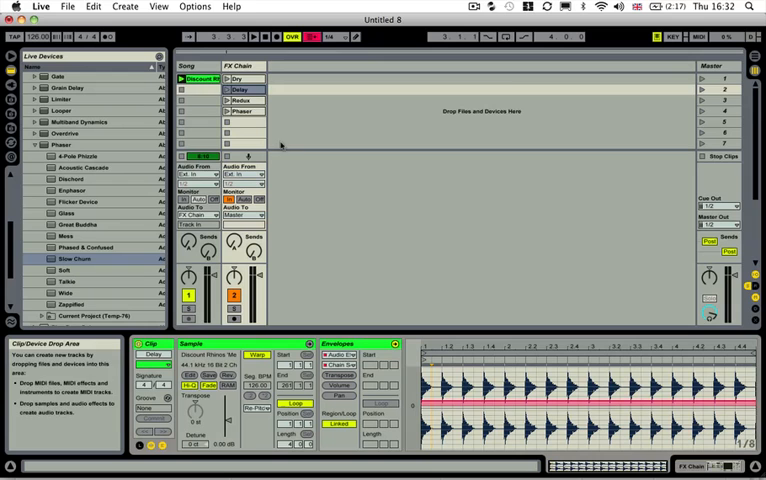
pyautogui.click(243, 100)
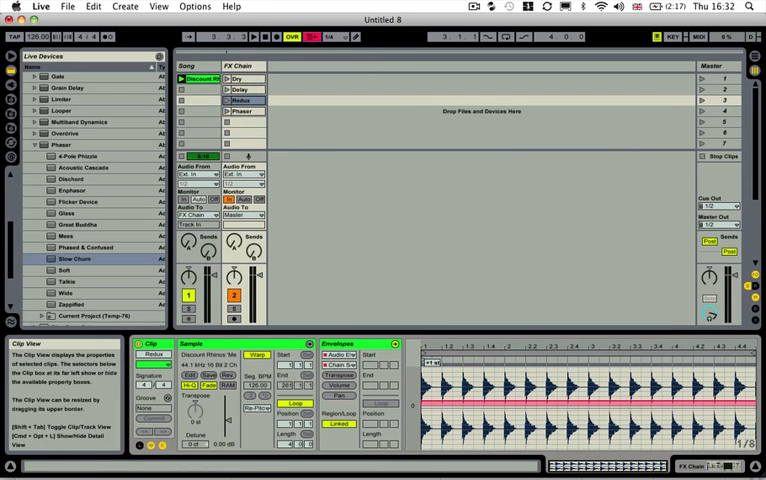
pyautogui.click(243, 111)
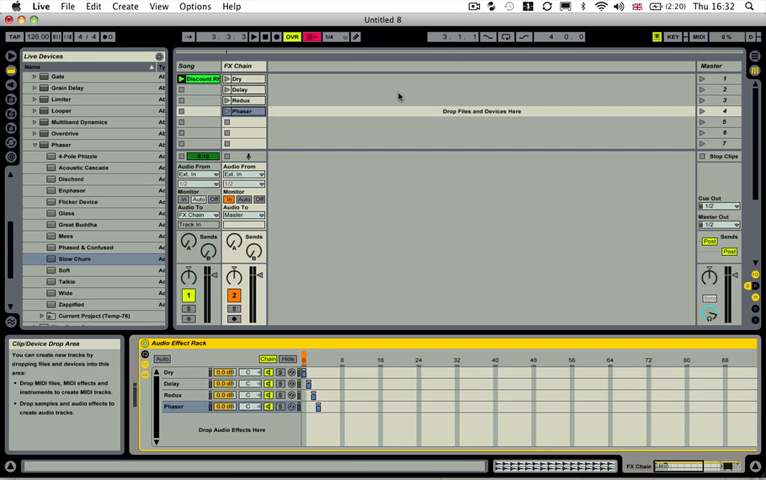
# Launch the Dry clip on the FX Chain track
pyautogui.click(702, 79)
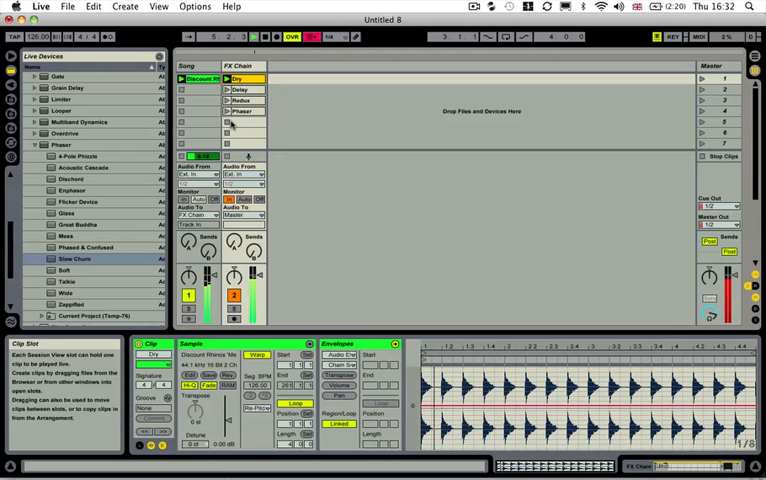
# Launch the Dry clip, then launch Redux to hear the rack switch chains
pyautogui.click(234, 100)
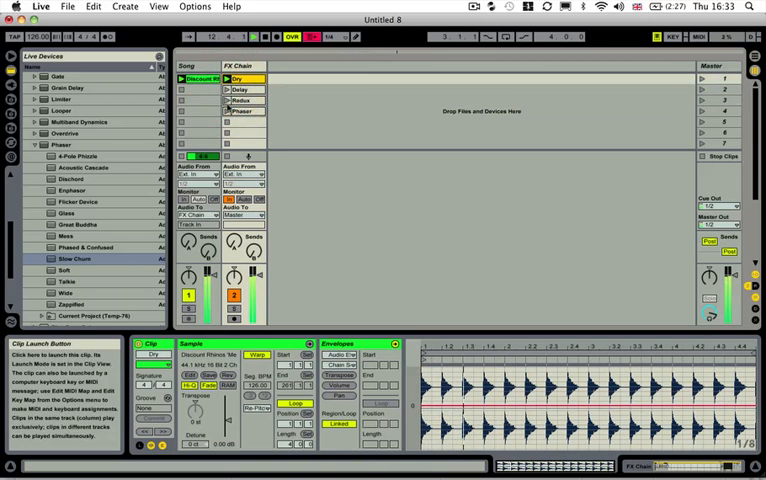
pyautogui.click(240, 89)
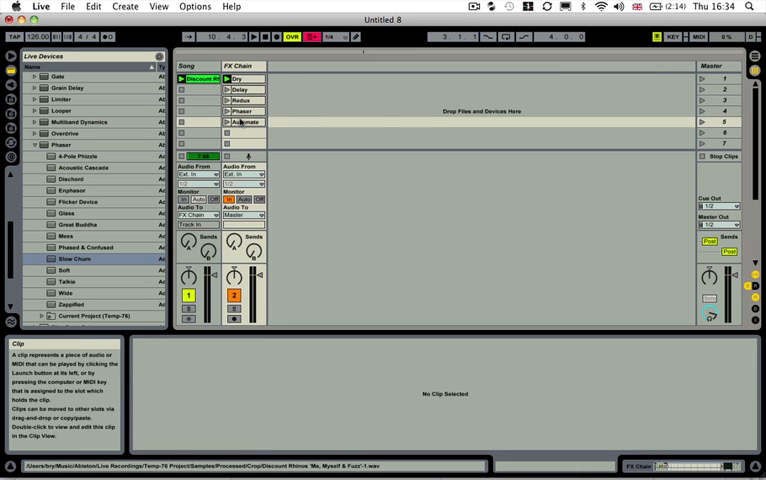
# Select the Delay and Redux clips, move Automate to slot 7, and copy Delay into slot 5
pyautogui.click(240, 90)
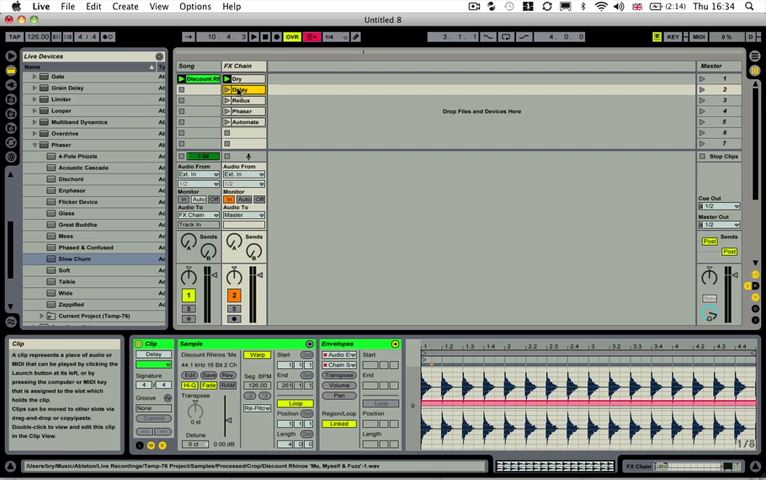
pyautogui.click(241, 89)
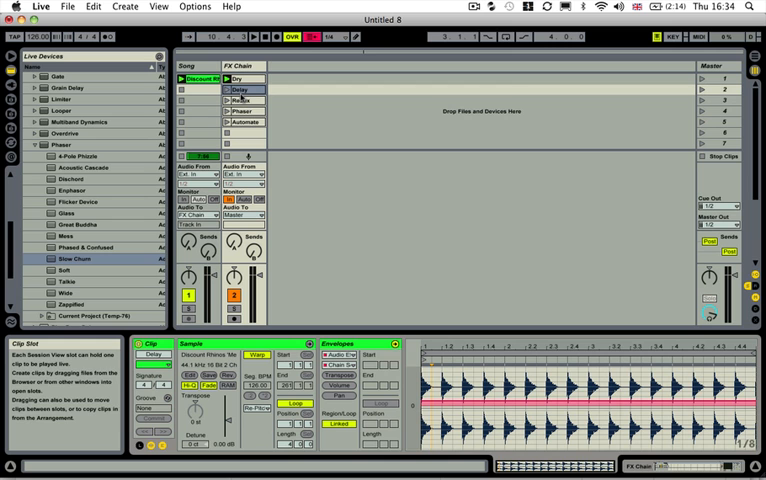
pyautogui.click(240, 90)
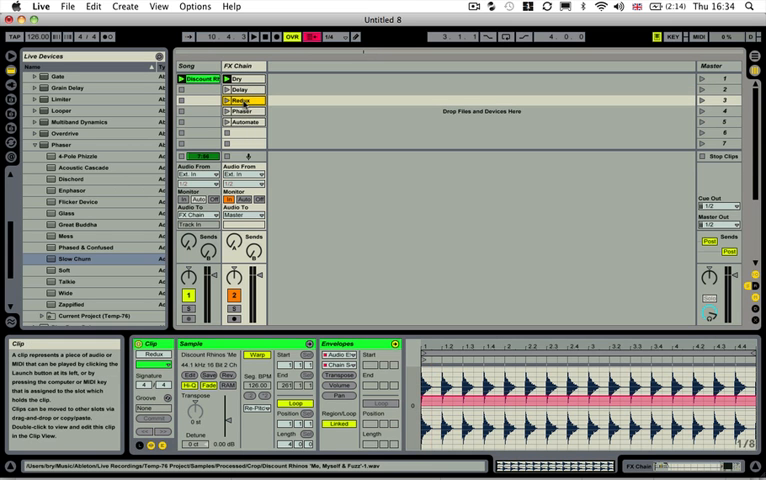
pyautogui.click(242, 111)
pyautogui.write('Cho')
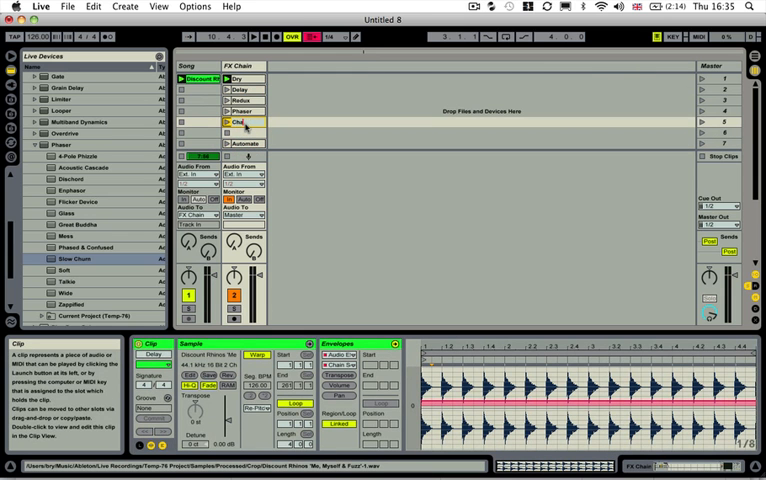
# Open the copied Mod Delay clip and choose Filter Delay's 1 Time Delay envelope
pyautogui.doubleClick(237, 122)
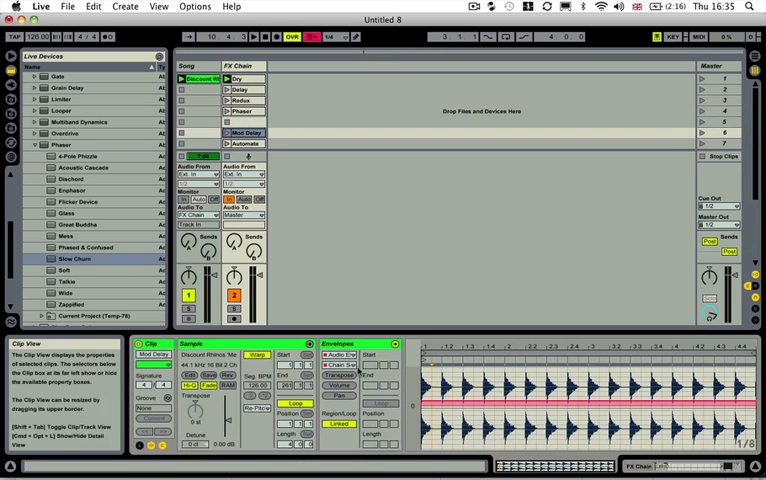
pyautogui.click(344, 355)
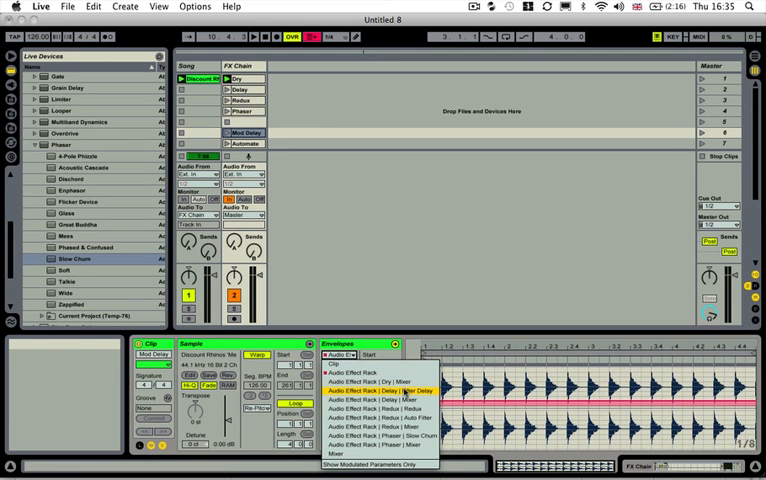
pyautogui.click(380, 390)
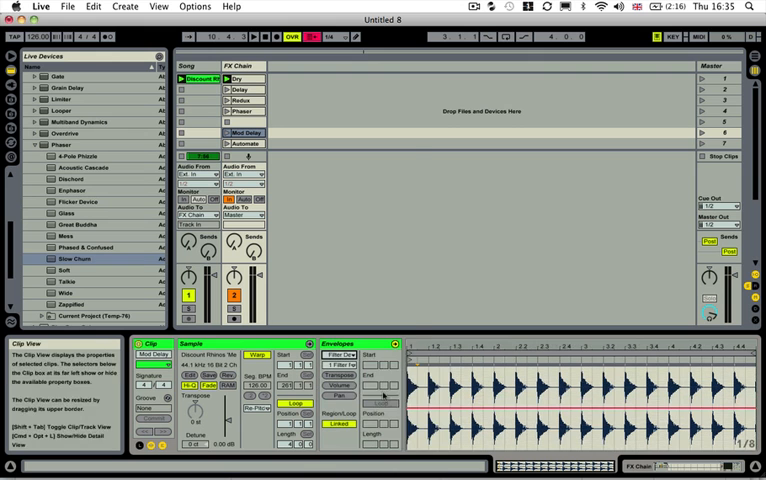
pyautogui.click(340, 355)
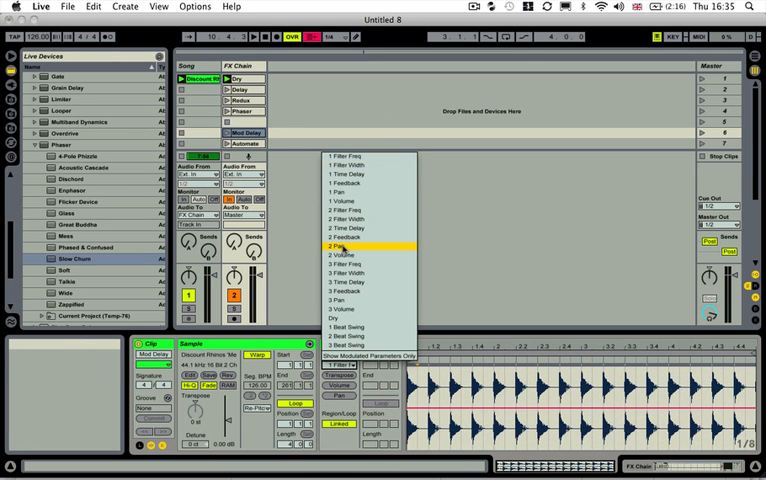
pyautogui.moveTo(362, 173)
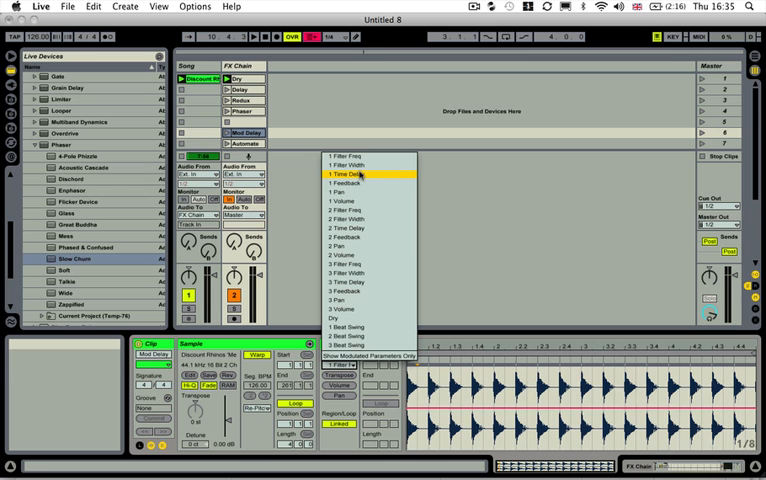
pyautogui.click(348, 172)
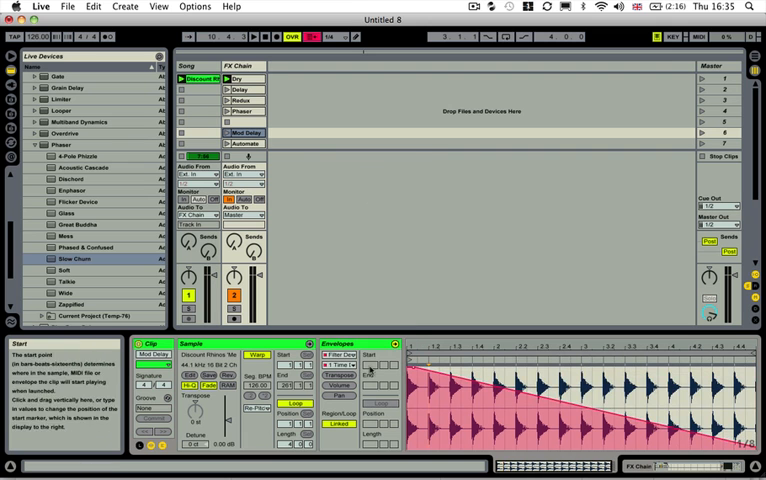
pyautogui.click(342, 363)
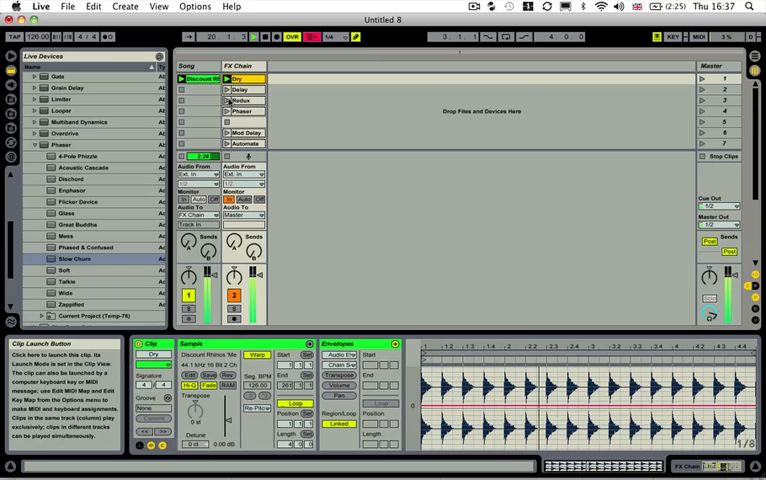
# Launch the Redux clip during playback so the rack switches from the Dry chain
pyautogui.click(224, 100)
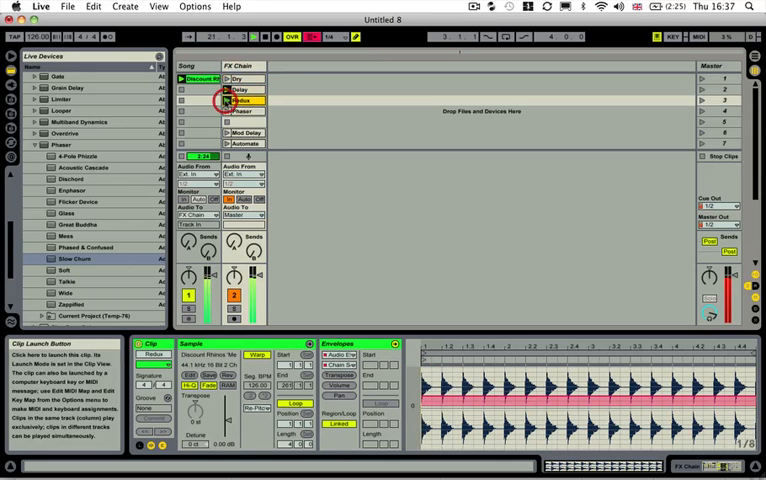